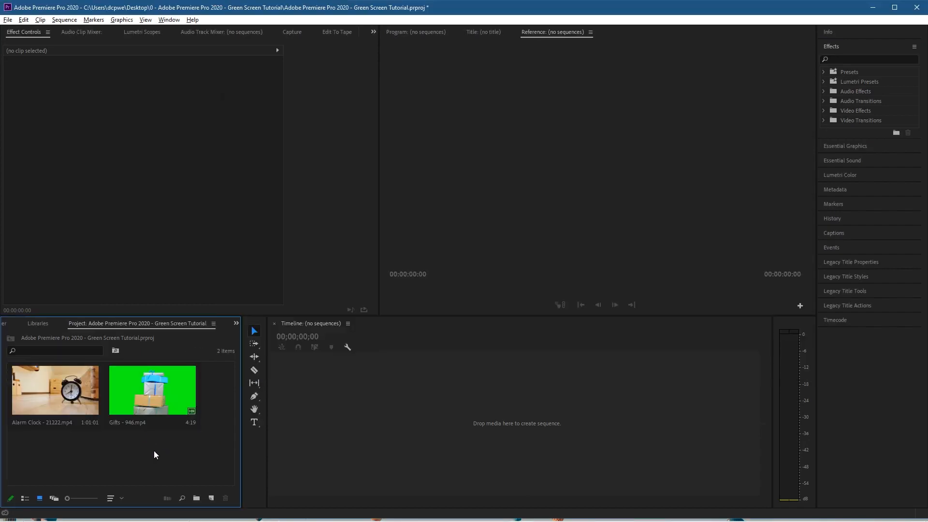
# - Create a sequence from Alarm Clock and select the Gifts clip stacked on V2
pyautogui.click(54, 390)
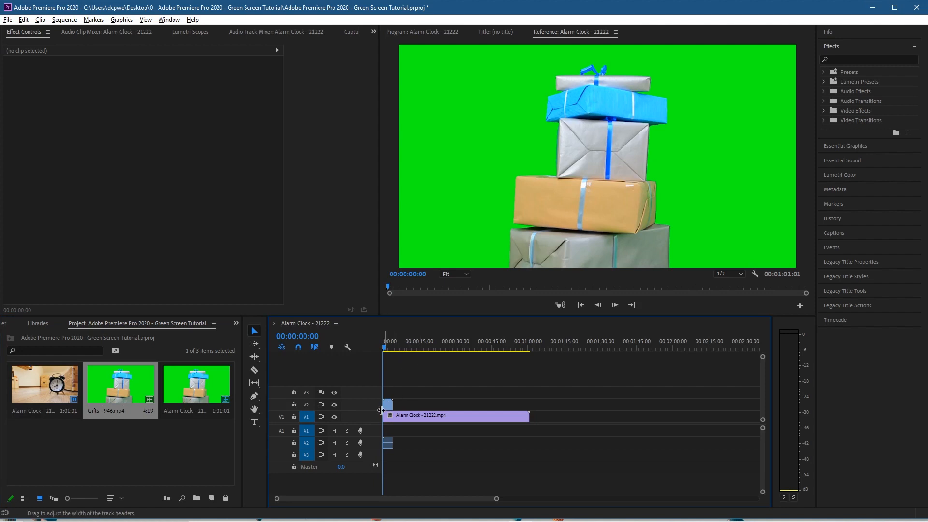
pyautogui.click(389, 405)
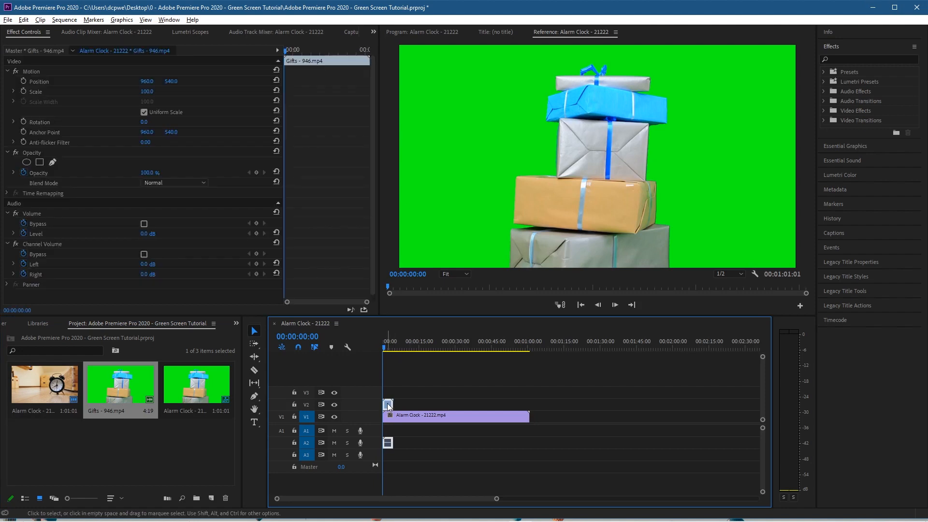
# - Find Ultra Key by searching 'ultra' in Effects and apply it to the Gifts clip
pyautogui.click(870, 59)
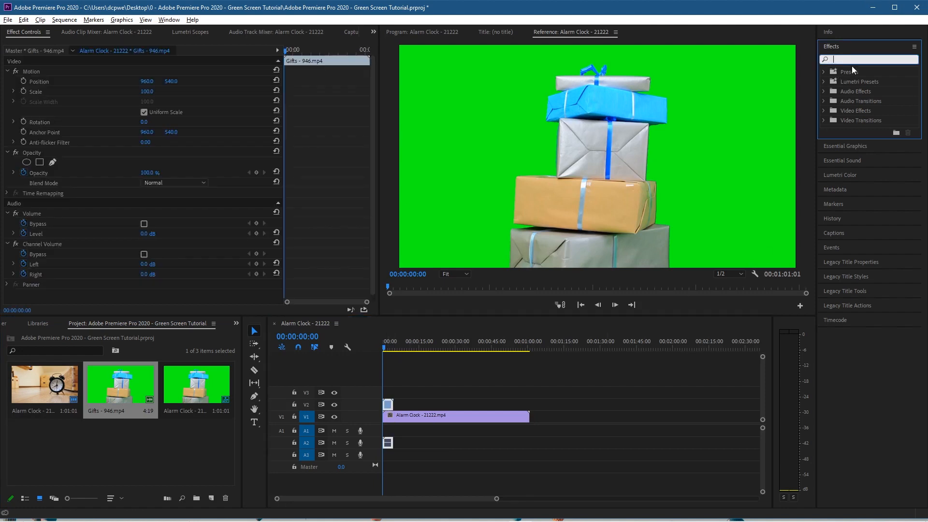
pyautogui.write('u')
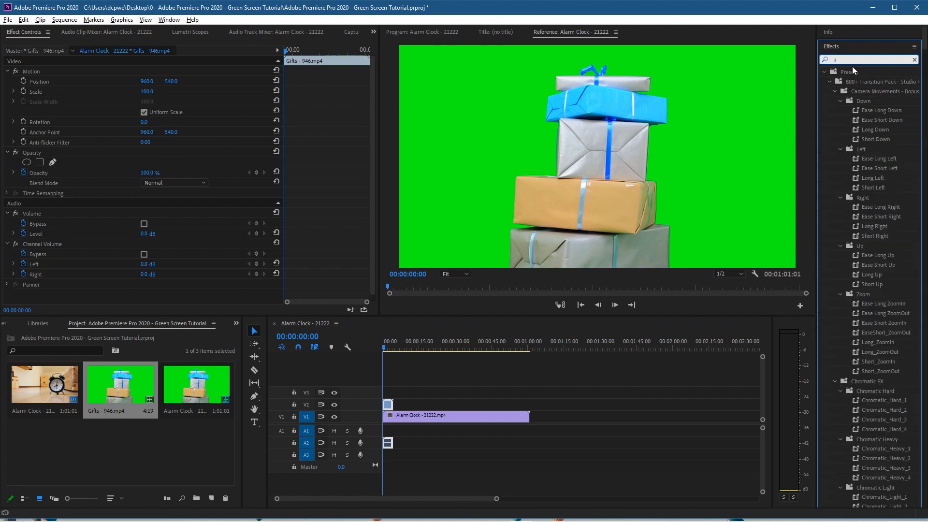
pyautogui.write('ltra')
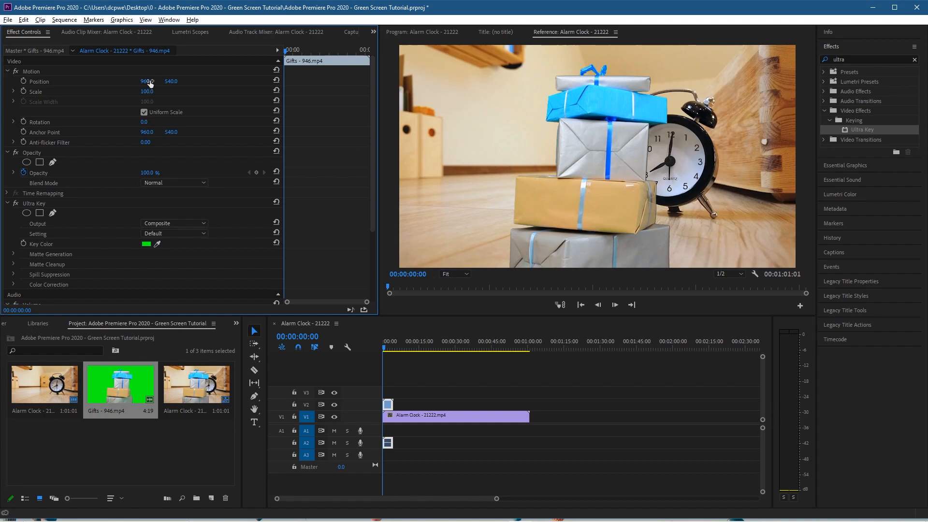
# - Shift the gifts clip left by reducing Position X from 960 to 596
pyautogui.moveTo(147, 82); pyautogui.dragTo(145, 81)
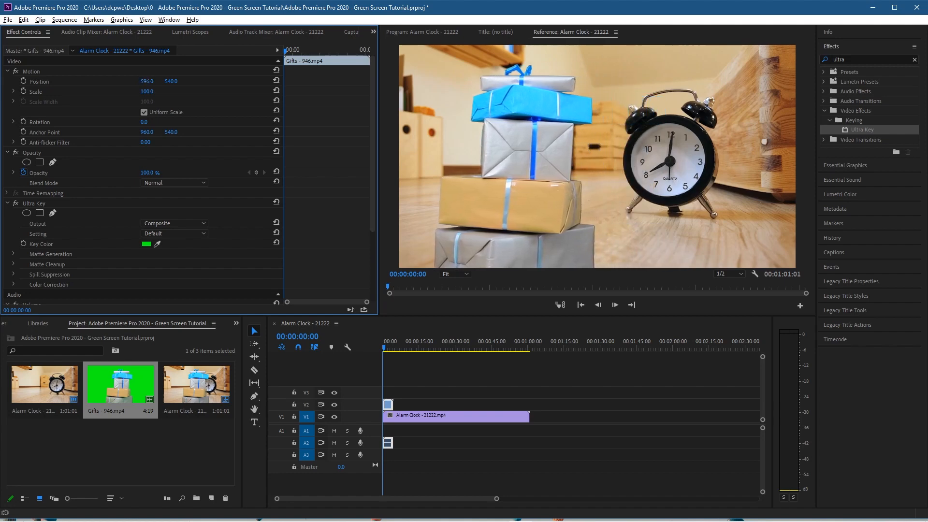
pyautogui.moveTo(138, 223)
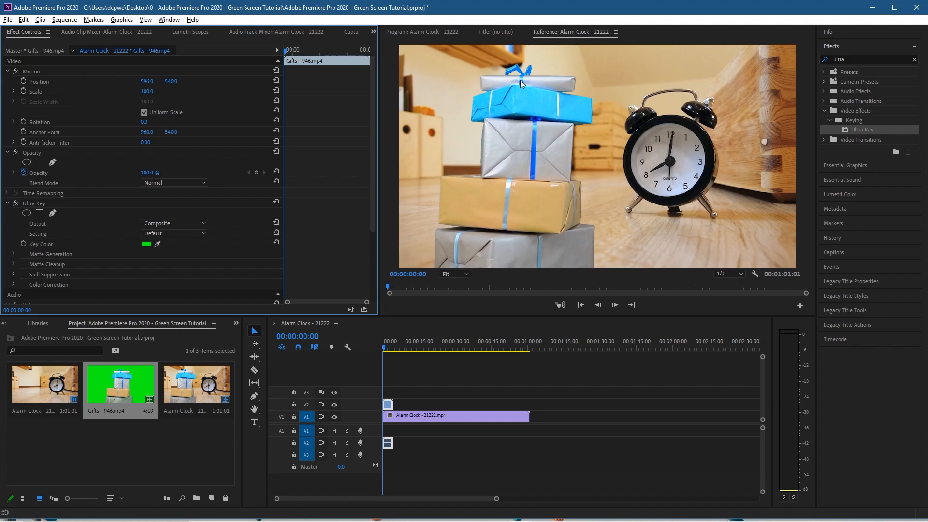
pyautogui.moveTo(175, 236)
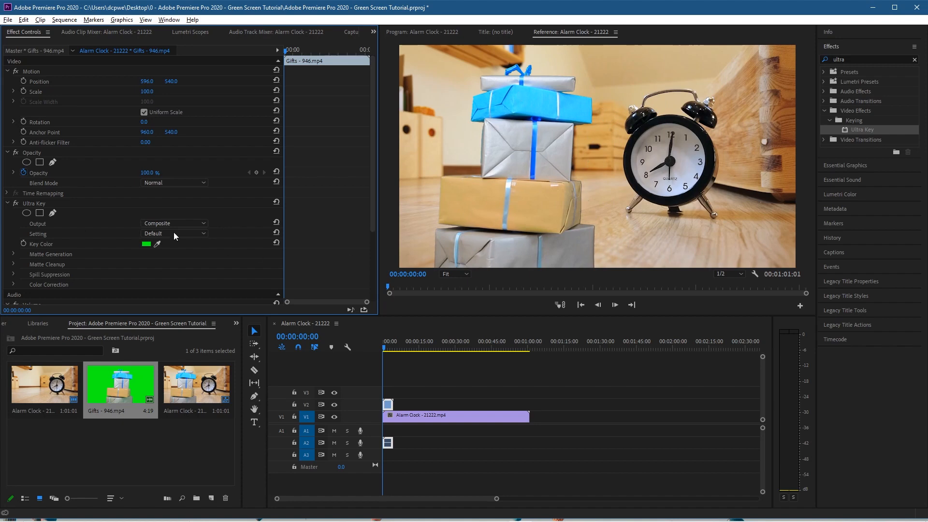
pyautogui.moveTo(38, 243)
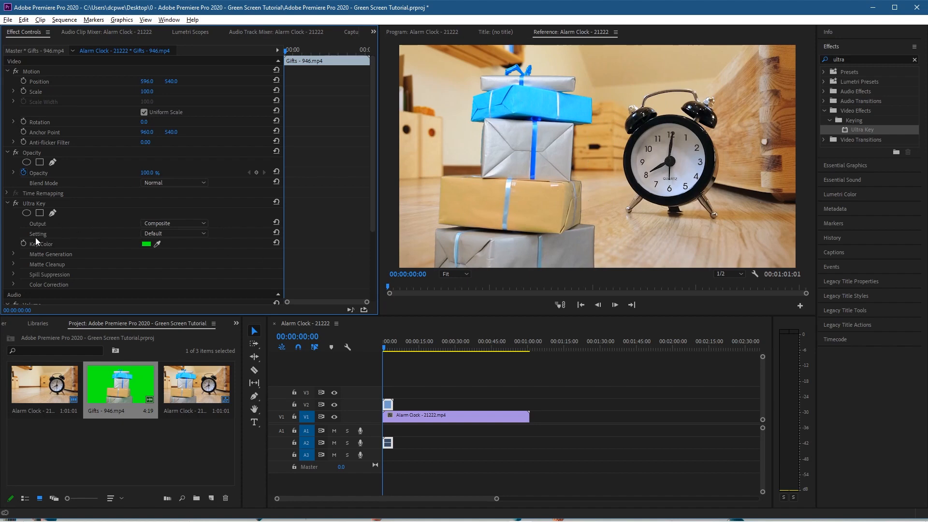
# - Try the Relaxed Ultra Key preset, then switch to Aggressive
pyautogui.click(174, 233)
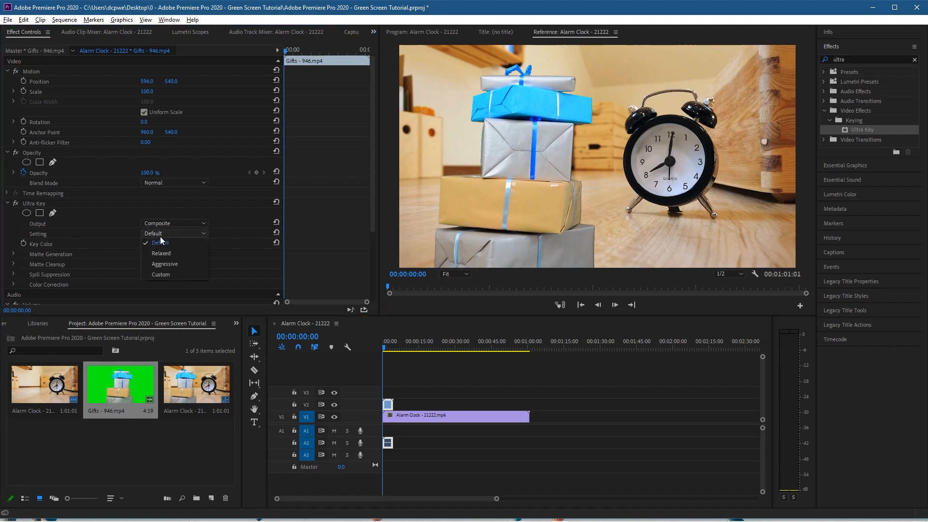
pyautogui.click(160, 254)
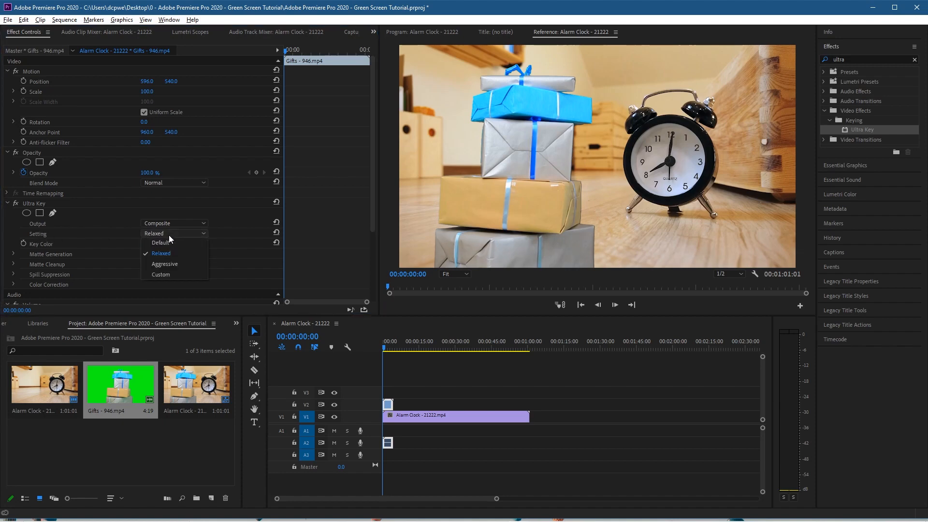
pyautogui.click(164, 263)
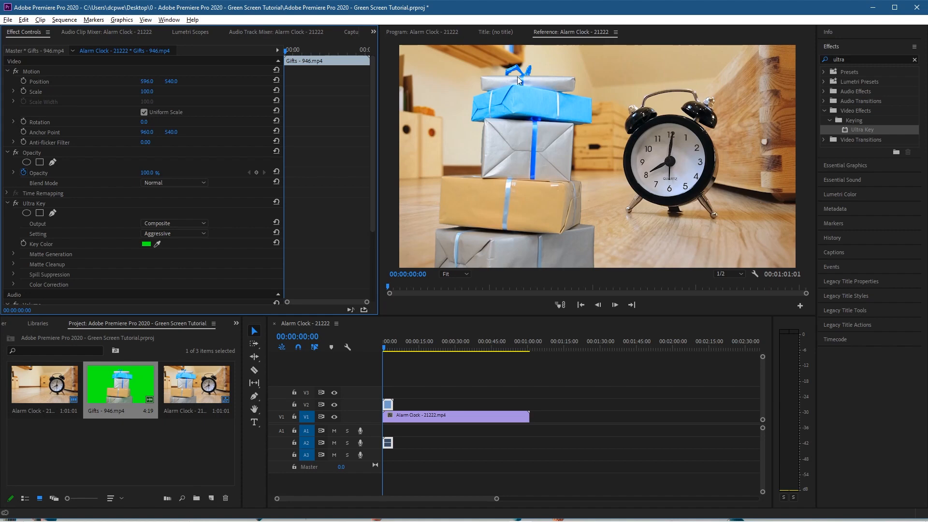
pyautogui.moveTo(582, 121)
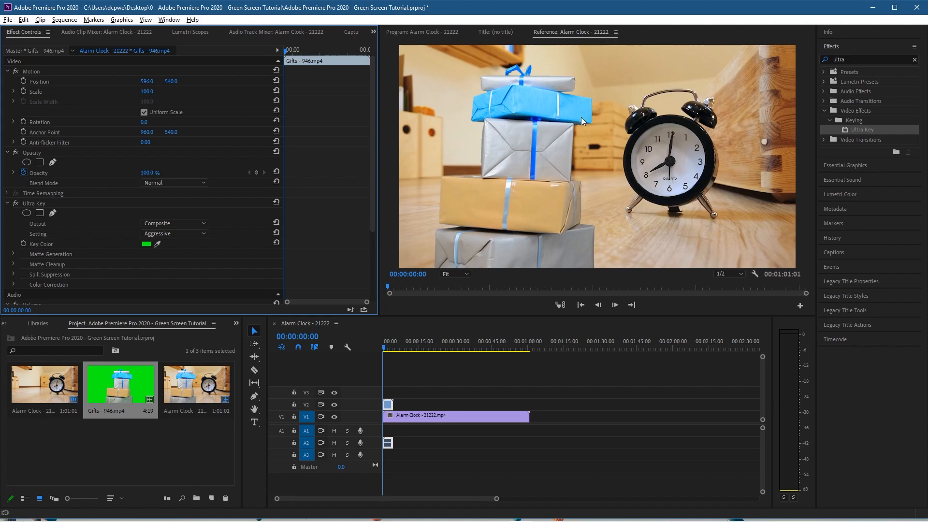
pyautogui.moveTo(473, 215)
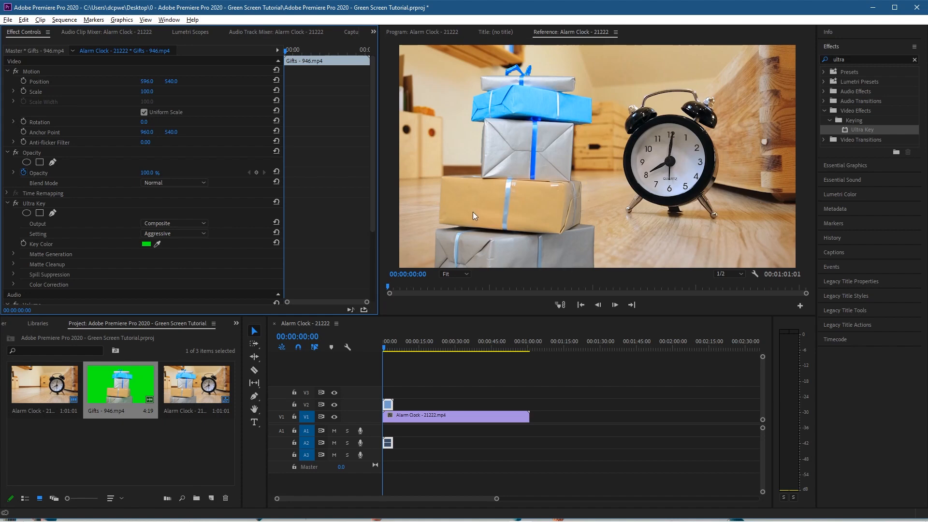
pyautogui.moveTo(284, 186)
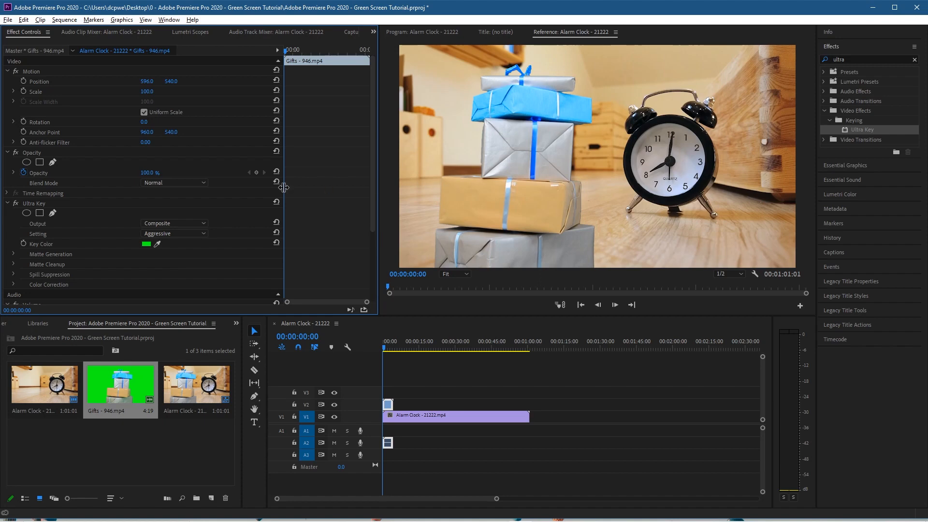
# - Compare against the Default preset and settle back on Aggressive
pyautogui.click(174, 233)
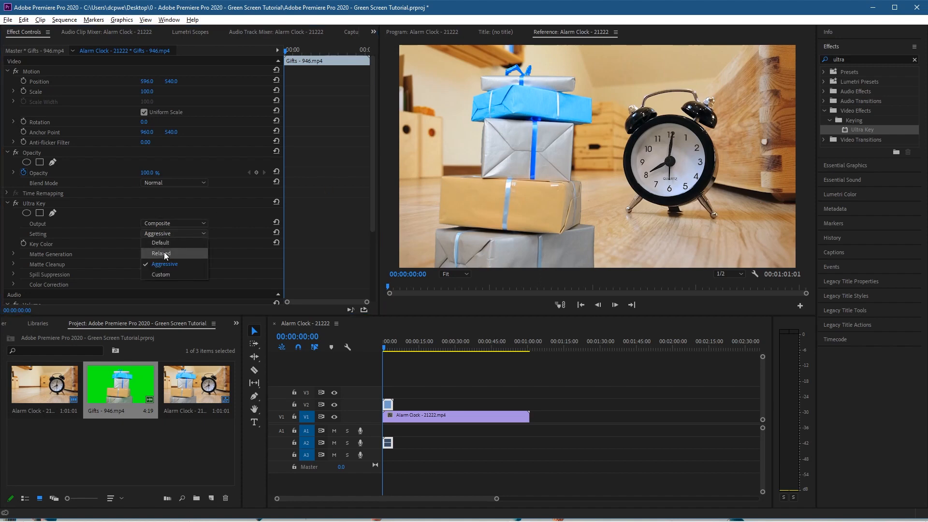
pyautogui.click(160, 242)
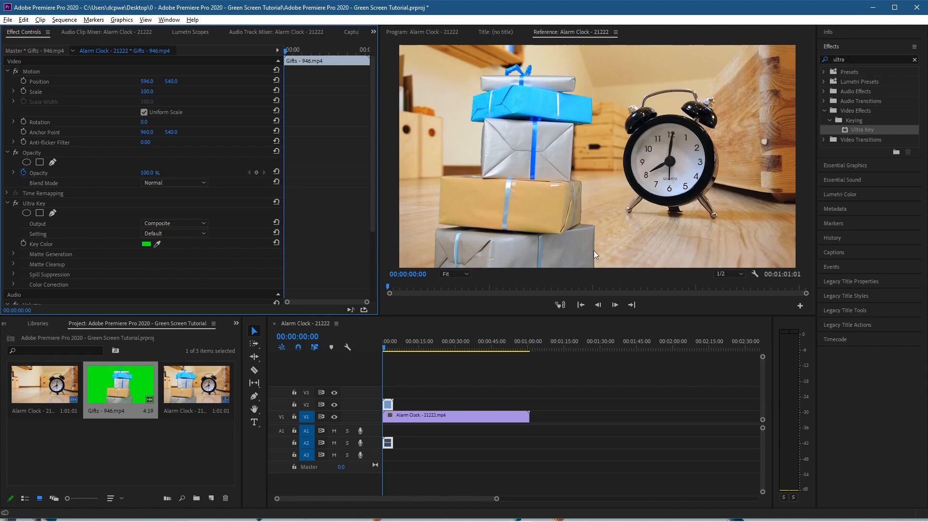
pyautogui.click(173, 233)
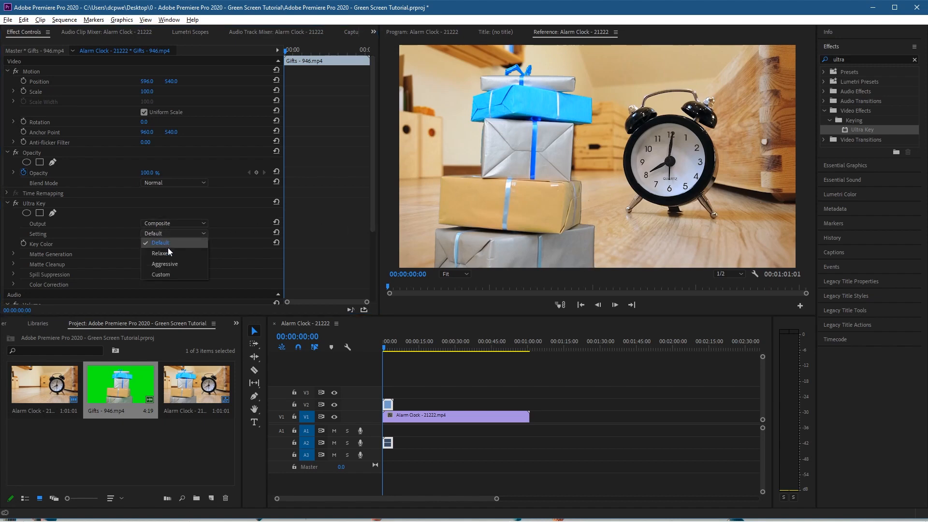
pyautogui.click(164, 263)
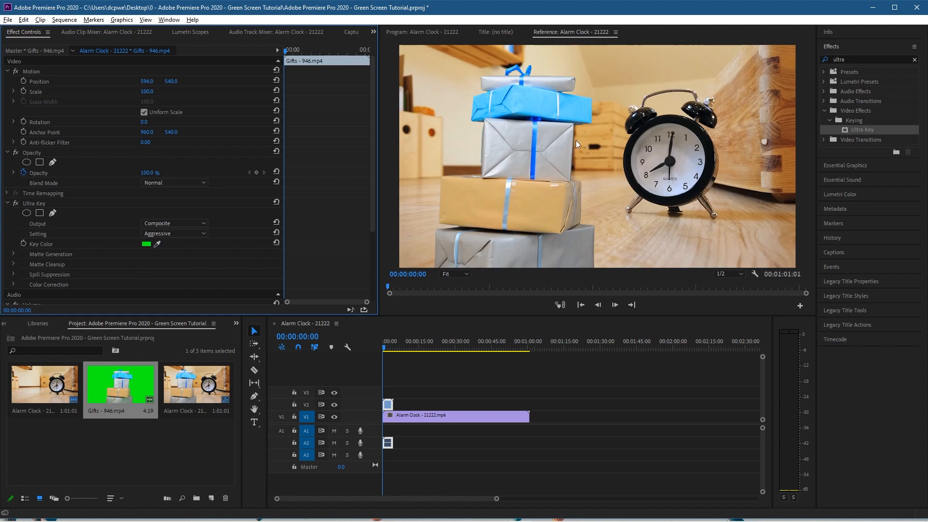
pyautogui.moveTo(543, 125)
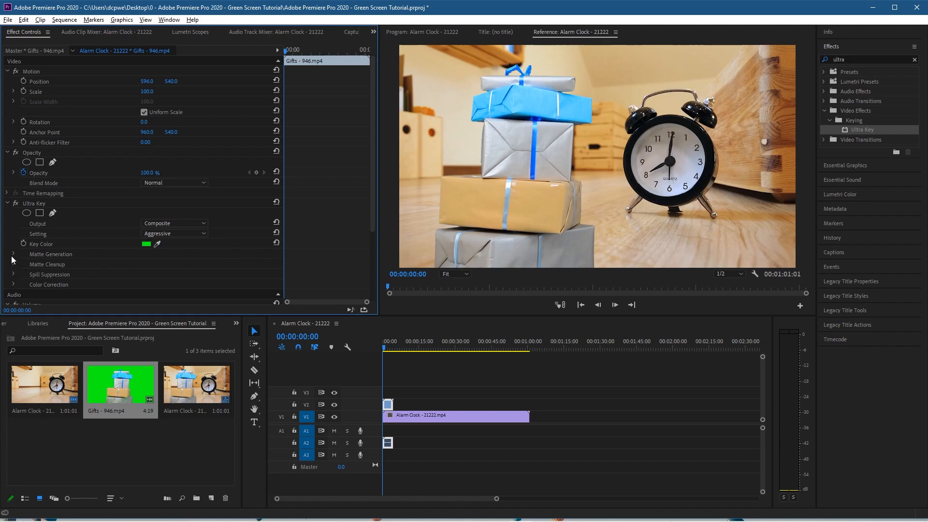
# - Set Matte Cleanup Choke to 14 and Soften to 86, making the preset Custom
pyautogui.click(13, 264)
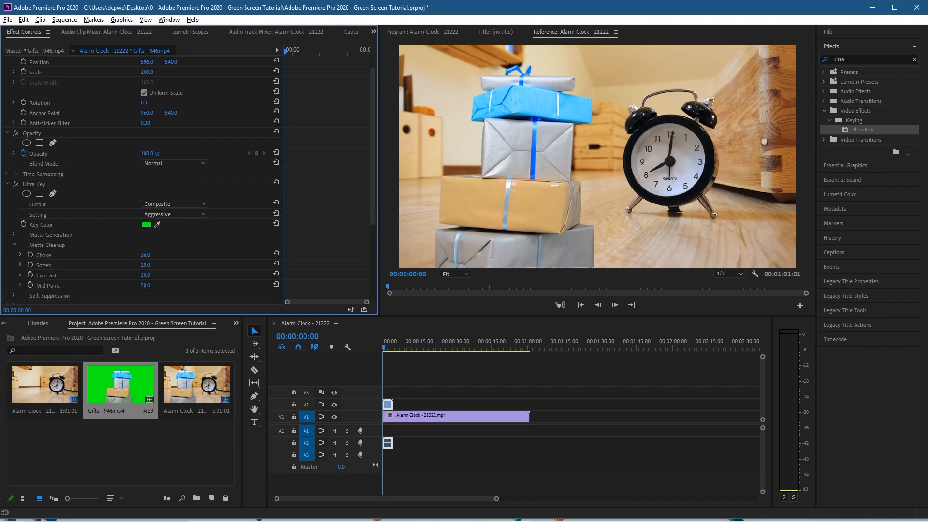
pyautogui.click(145, 254)
pyautogui.write('18')
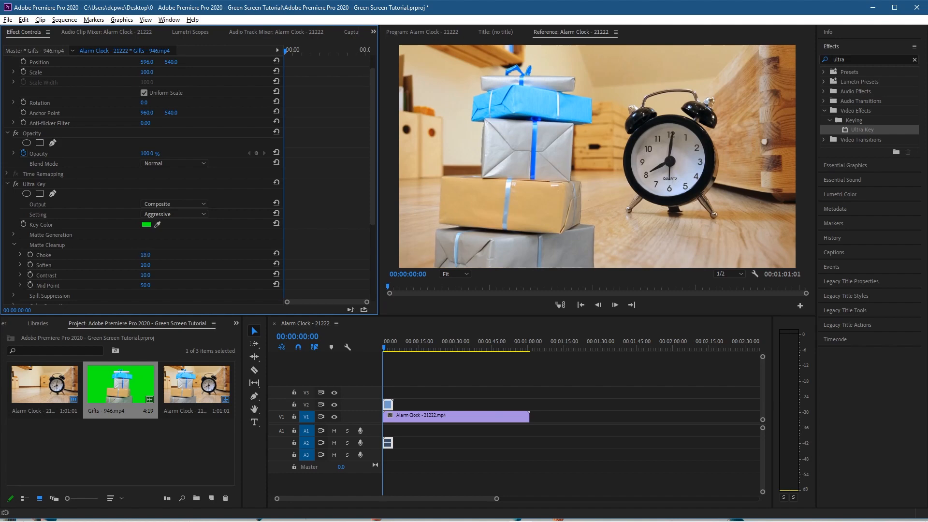
pyautogui.click(174, 214)
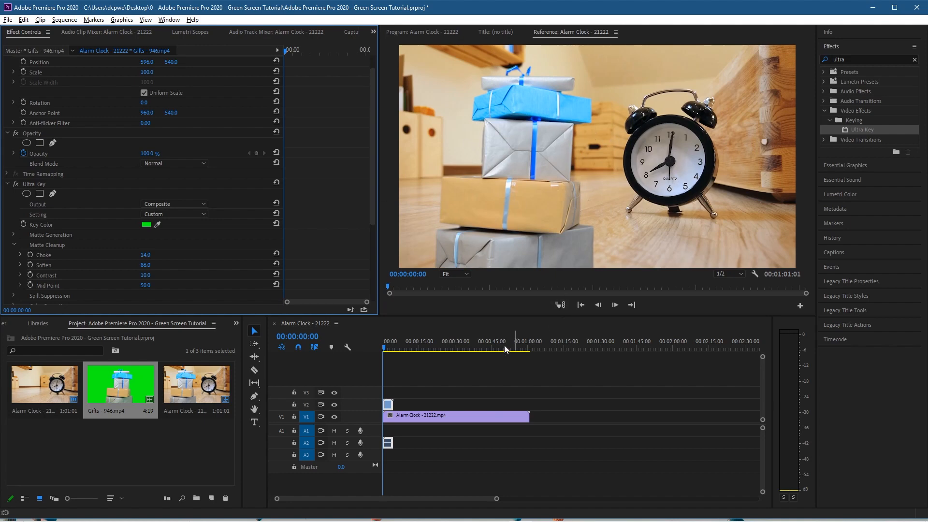
# - Play back the composite in the Program Monitor, then reset Choke to 0
pyautogui.click(387, 349)
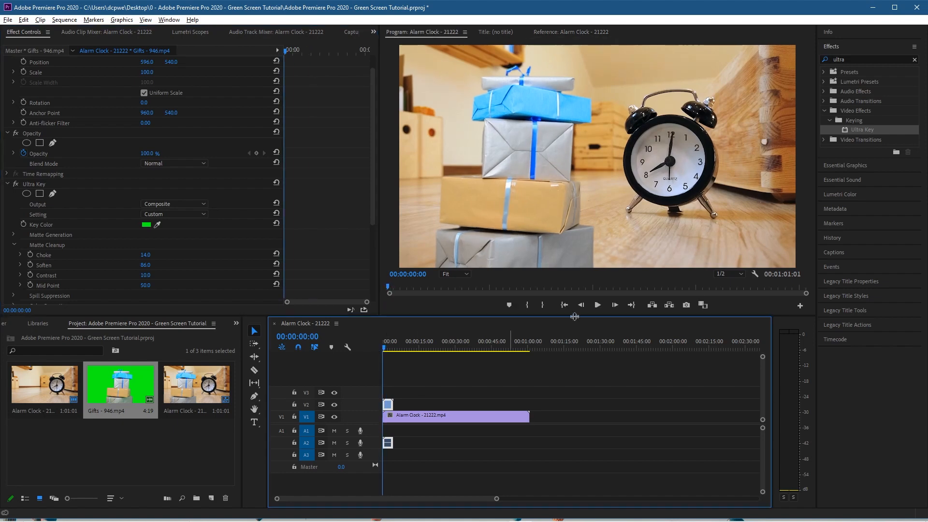
pyautogui.click(597, 304)
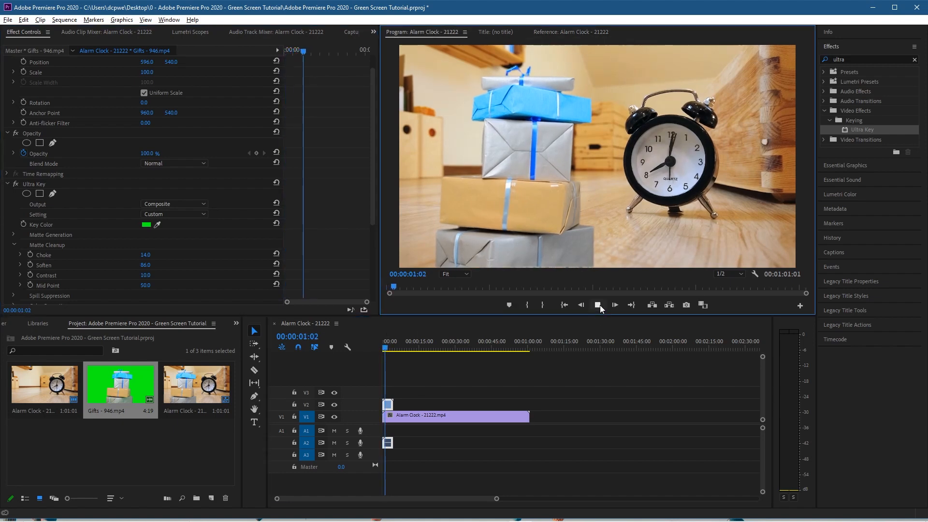
pyautogui.click(614, 304)
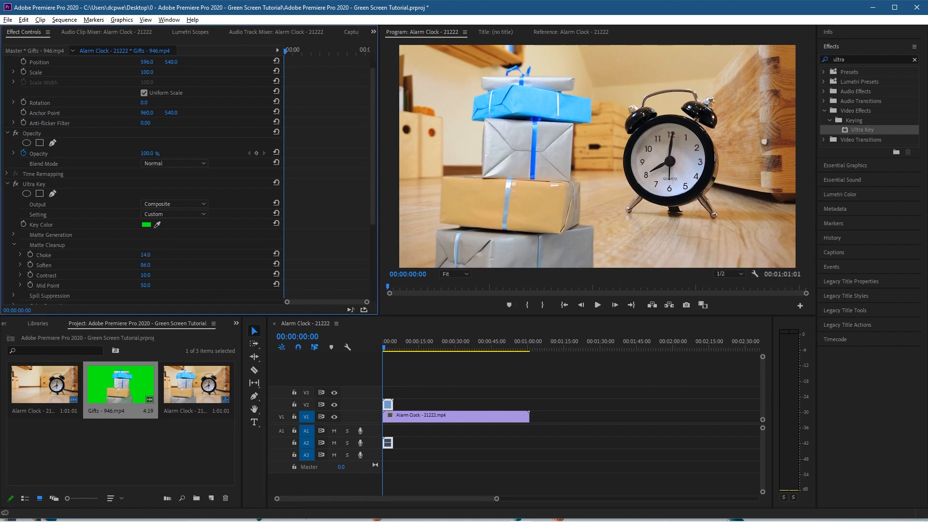
pyautogui.click(276, 255)
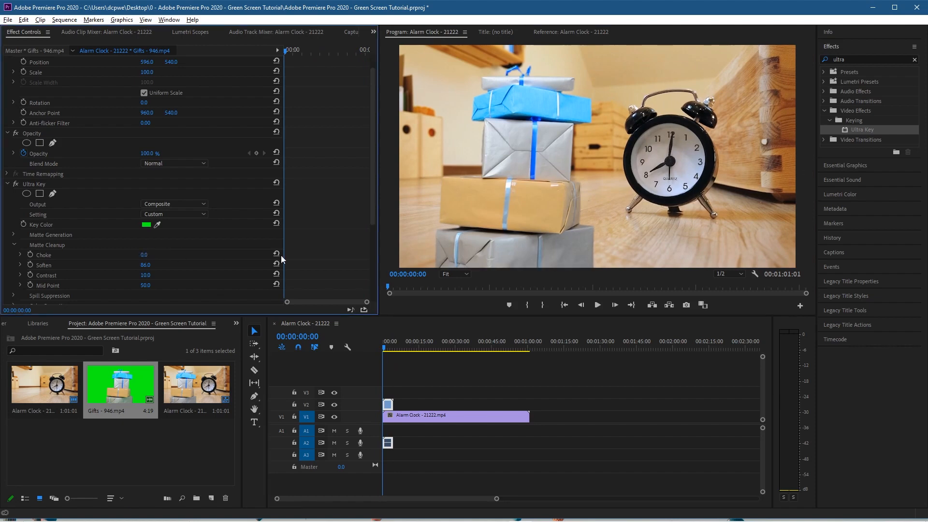
pyautogui.moveTo(547, 168)
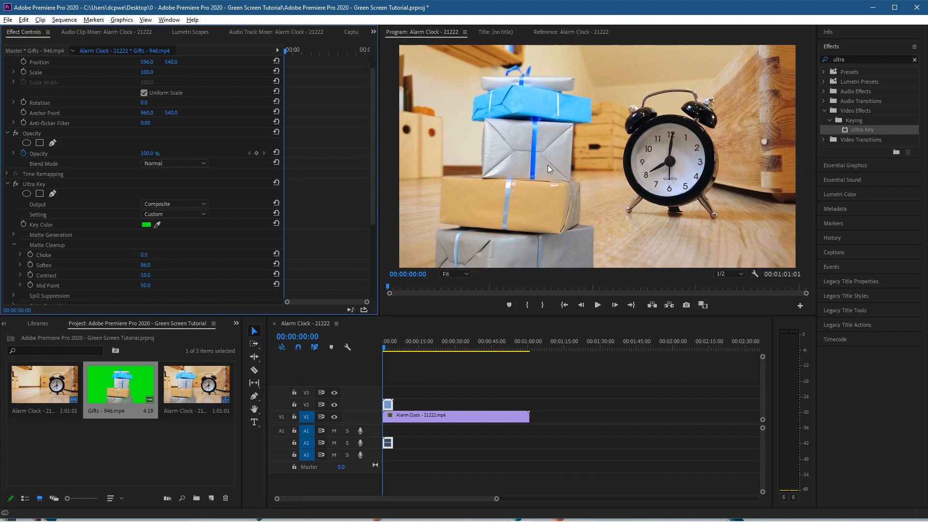
pyautogui.moveTo(527, 148)
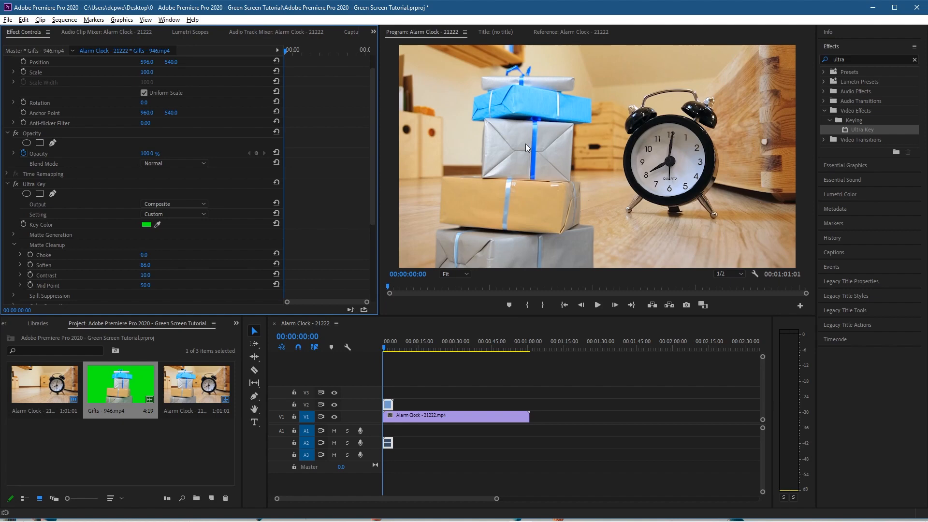
pyautogui.moveTo(524, 149)
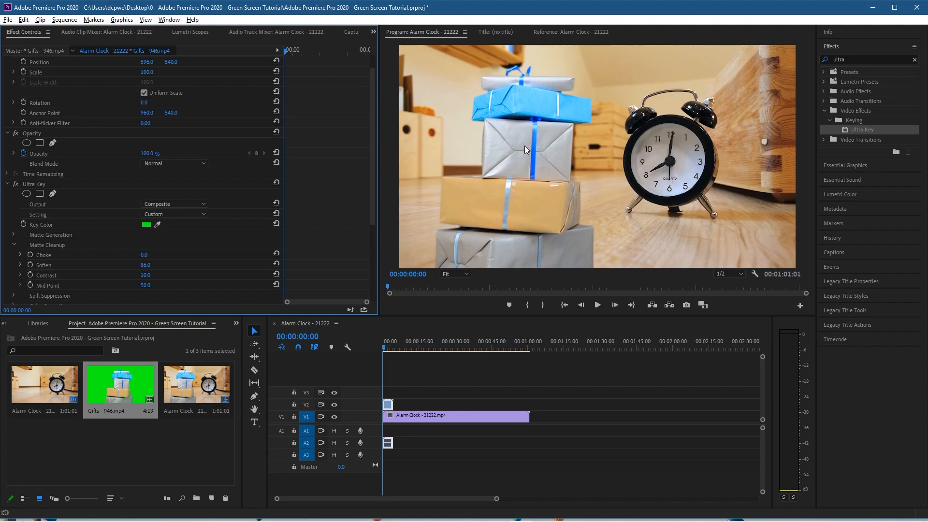